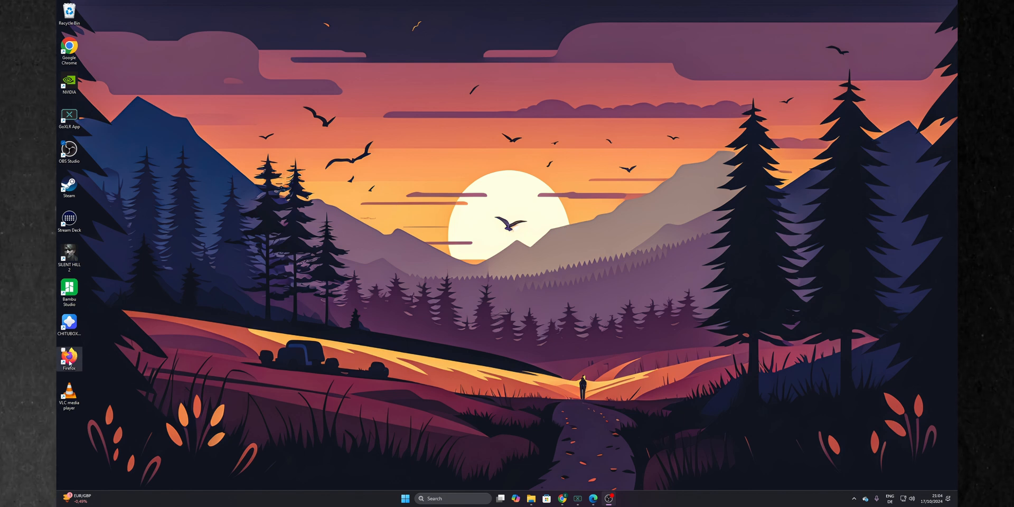
Step: Launch Firefox from the desktop and enter about:config in the address bar
{"action": "double_click", "coordinate": [68, 356]}
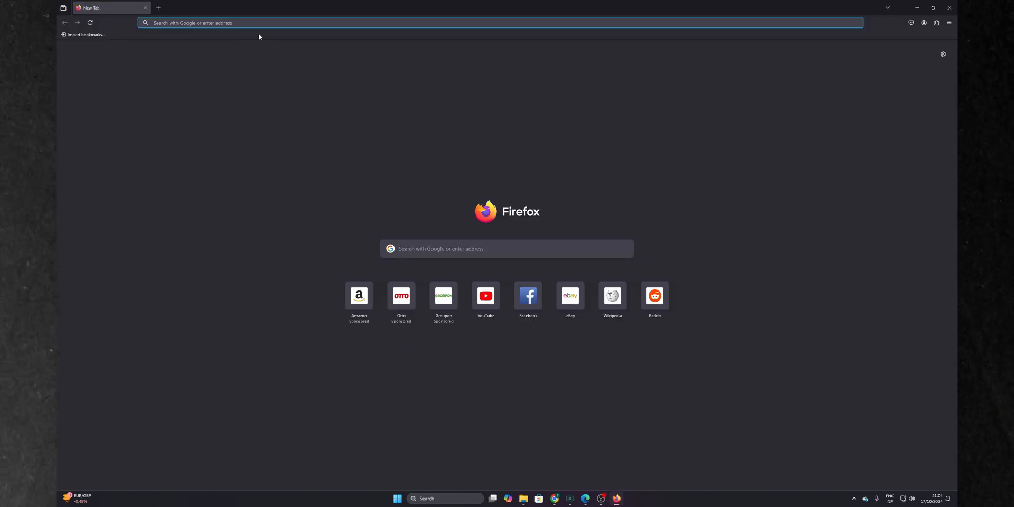
{"action": "type", "text": "about:config"}
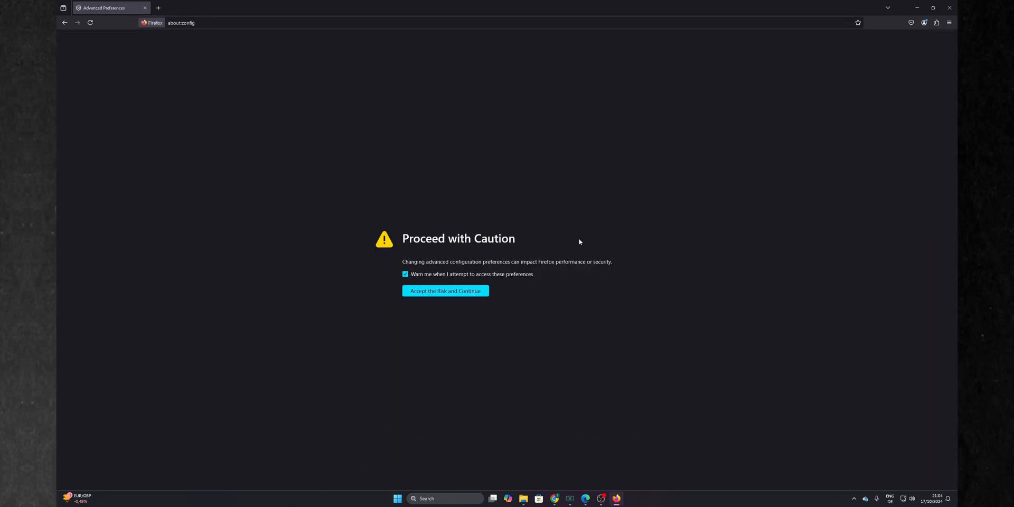
{"action": "mouse_move", "coordinate": [503, 332]}
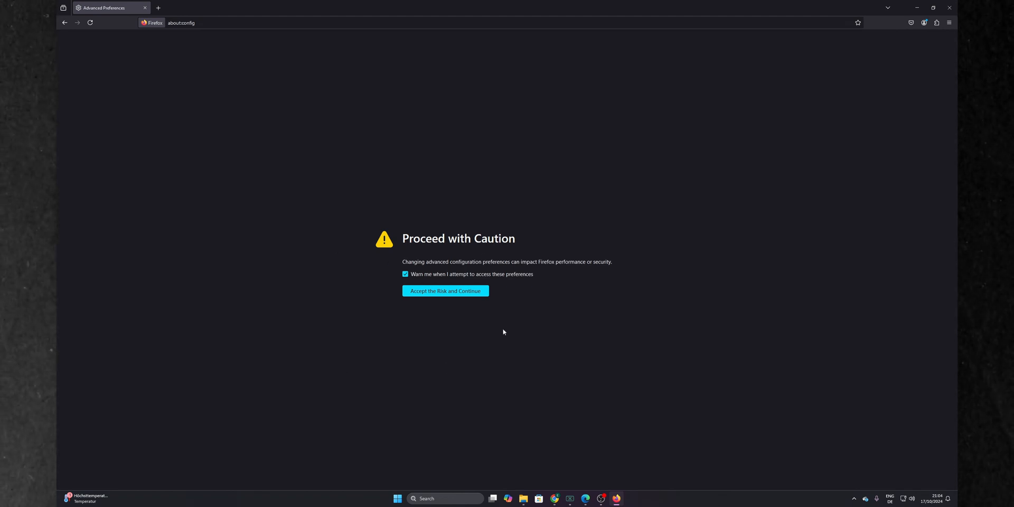
{"action": "mouse_move", "coordinate": [453, 319]}
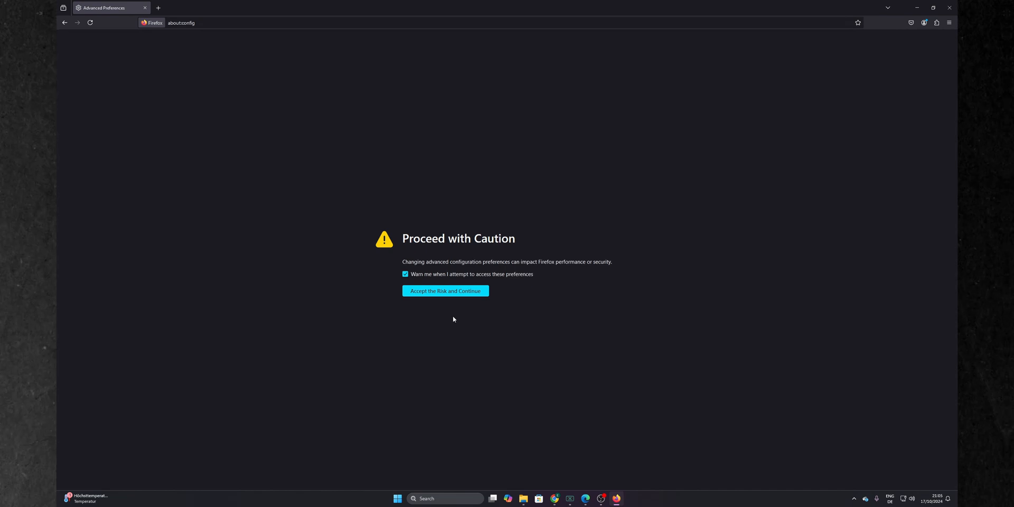
{"action": "mouse_move", "coordinate": [444, 291]}
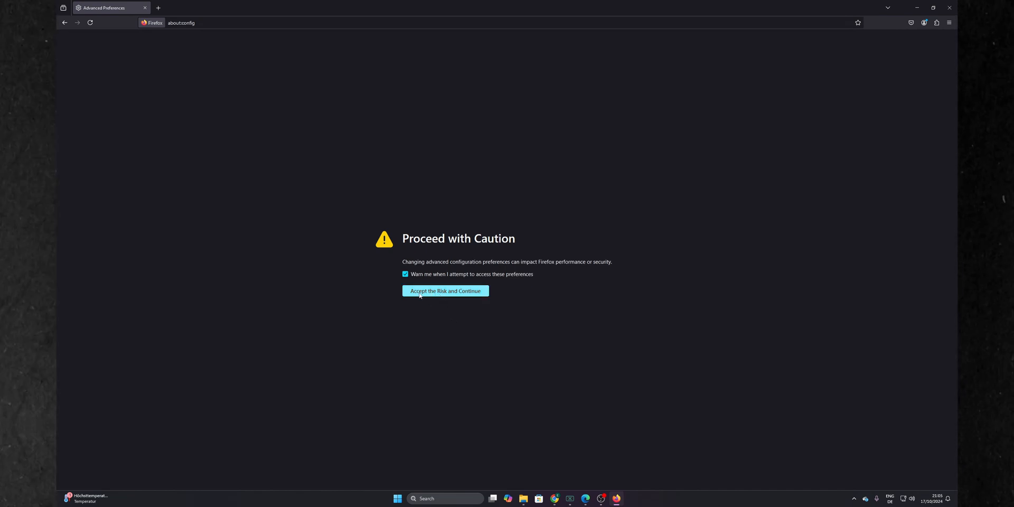
Step: Accept the risk, filter to media.autoplay.default, edit its value and save it as 1
{"action": "left_click", "coordinate": [444, 291]}
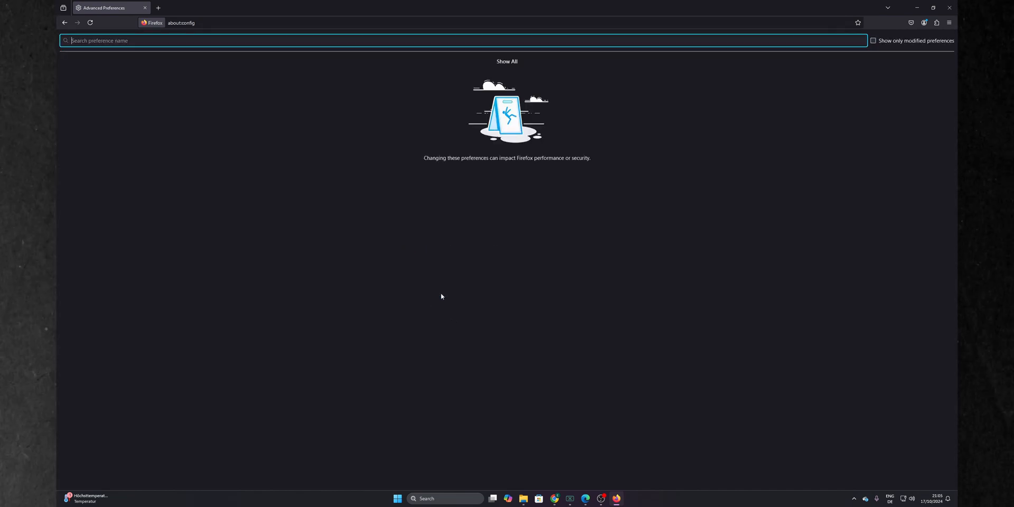
{"action": "mouse_move", "coordinate": [451, 287]}
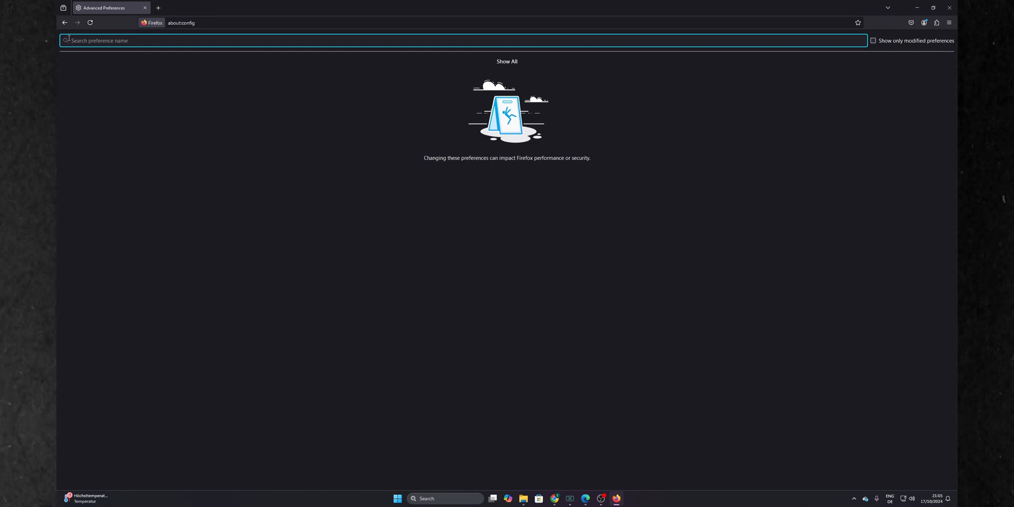
{"action": "type", "text": "media.autoplay.default"}
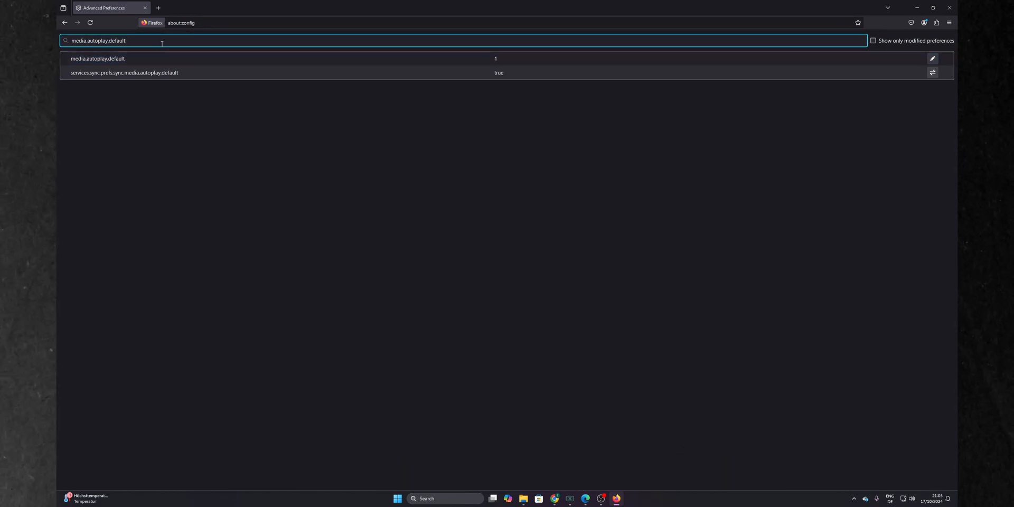
{"action": "left_click", "coordinate": [931, 58]}
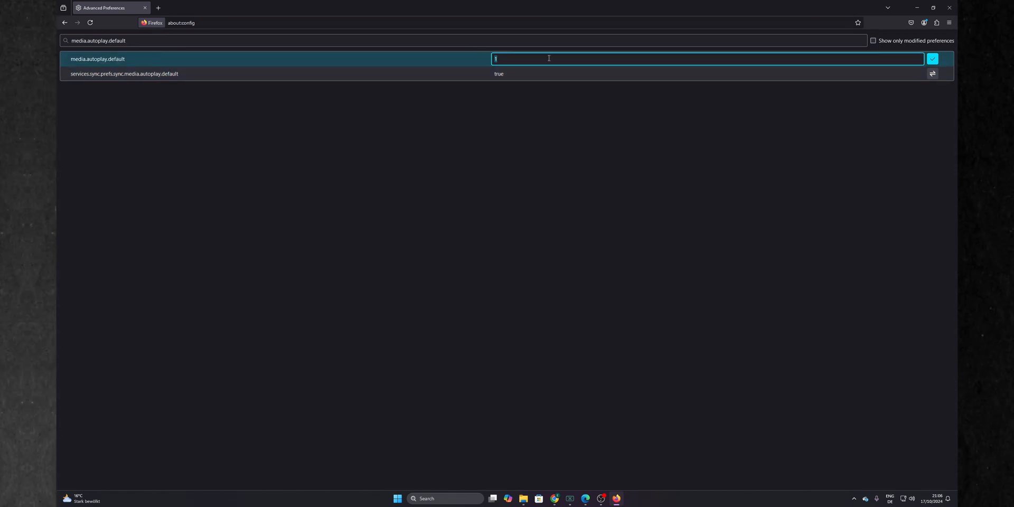
{"action": "mouse_move", "coordinate": [508, 59]}
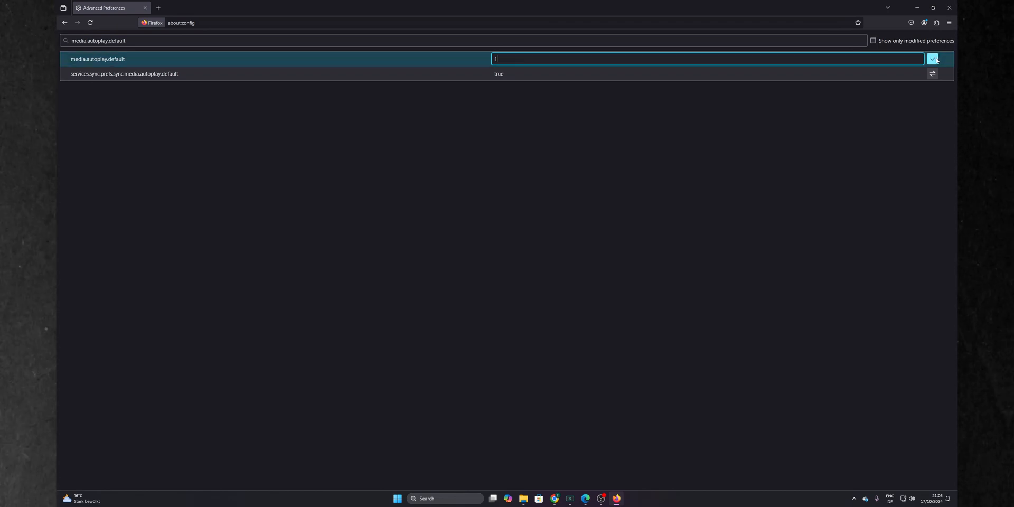
{"action": "left_click", "coordinate": [932, 59]}
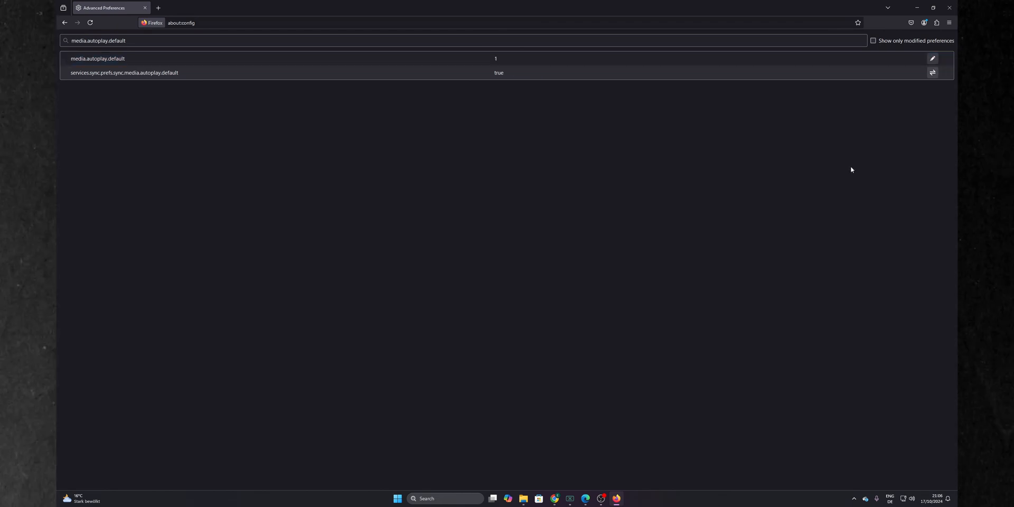
{"action": "mouse_move", "coordinate": [843, 116]}
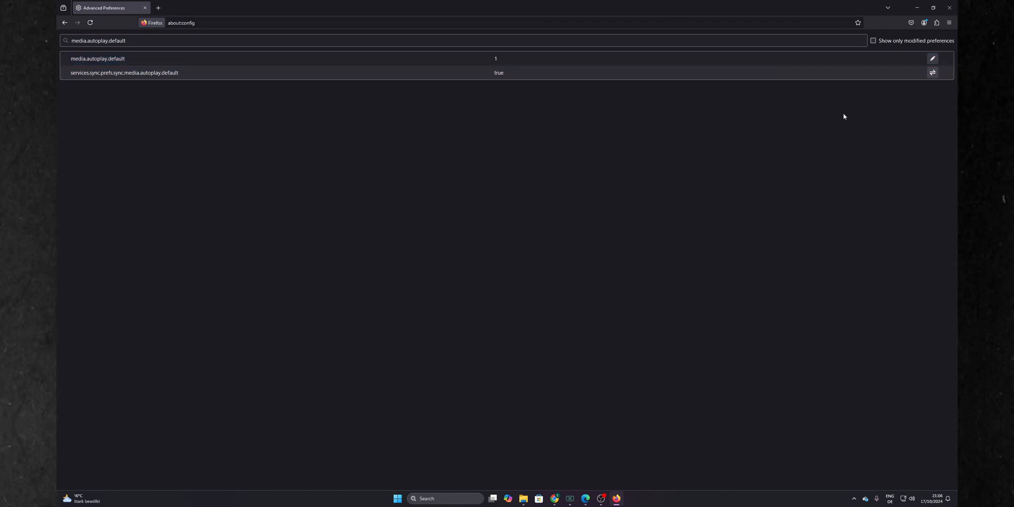
{"action": "mouse_move", "coordinate": [425, 336]}
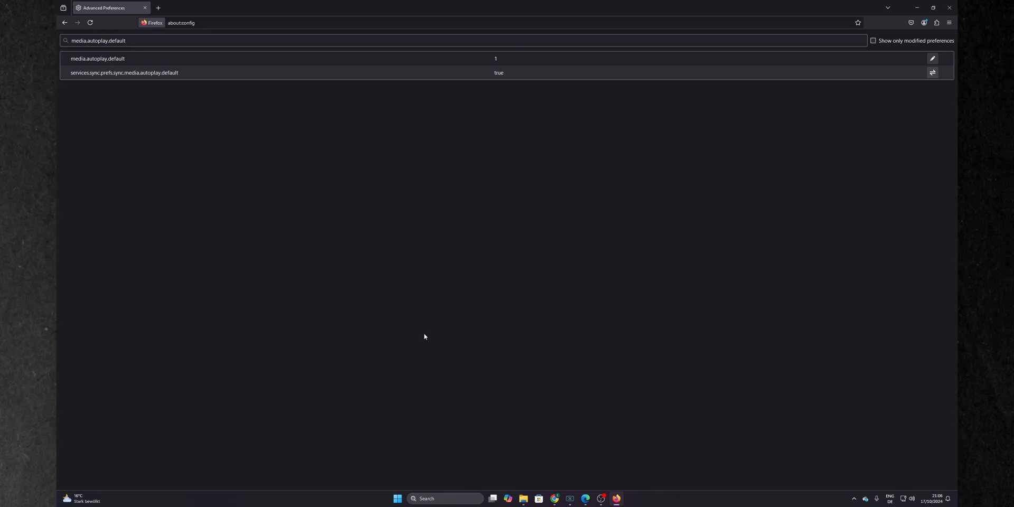
{"action": "mouse_move", "coordinate": [949, 7]}
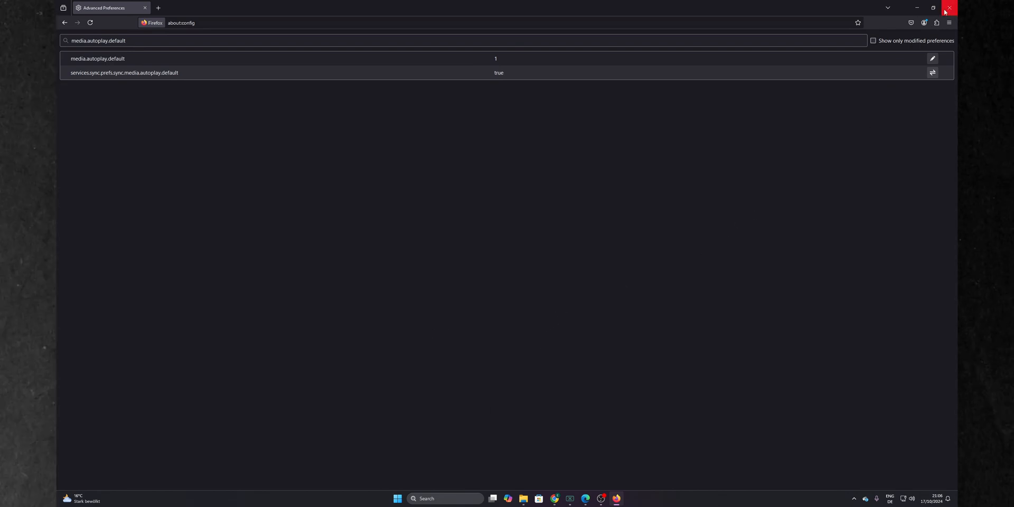
Step: Close Firefox and load edge://flags in Microsoft Edge, searching for autoplay
{"action": "left_click", "coordinate": [948, 7]}
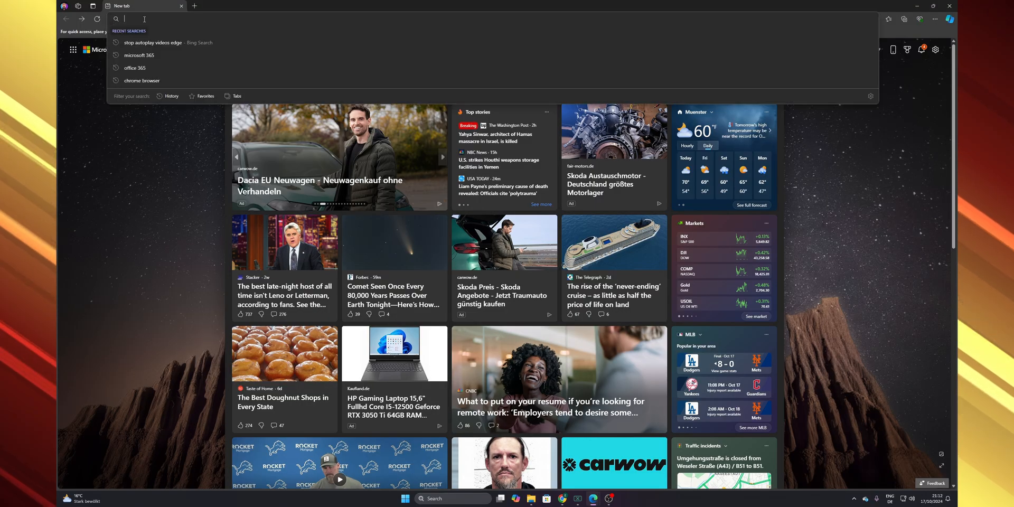
{"action": "type", "text": "edge://flags"}
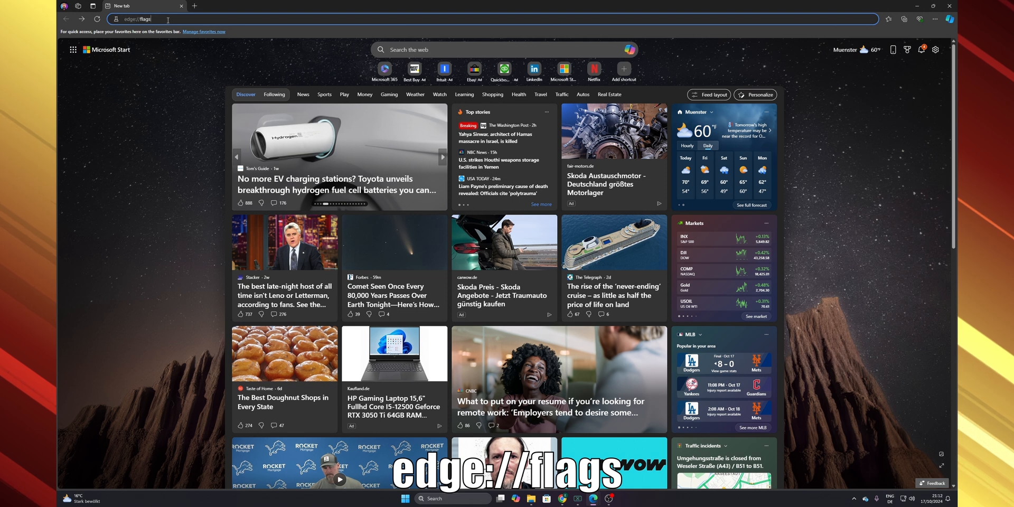
{"action": "key", "text": "Return"}
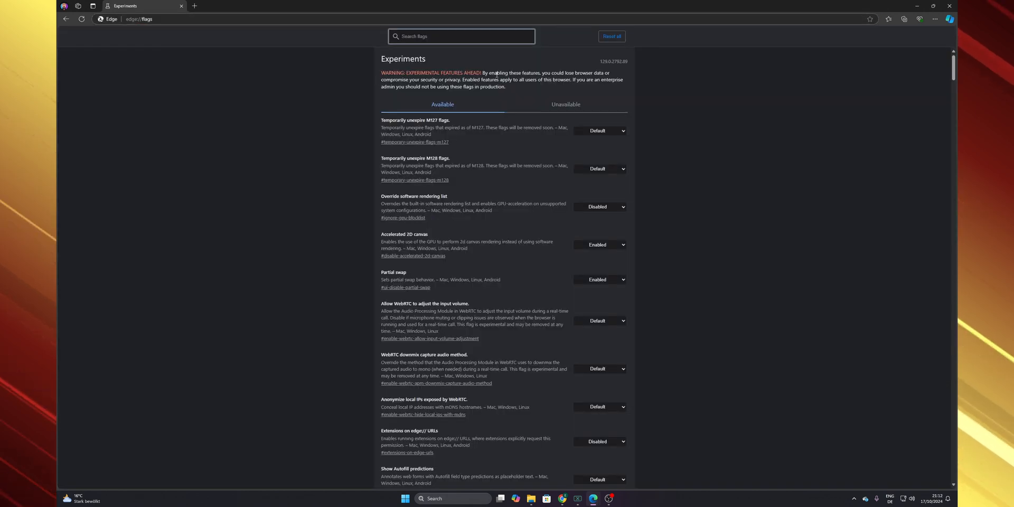
{"action": "left_click", "coordinate": [461, 36]}
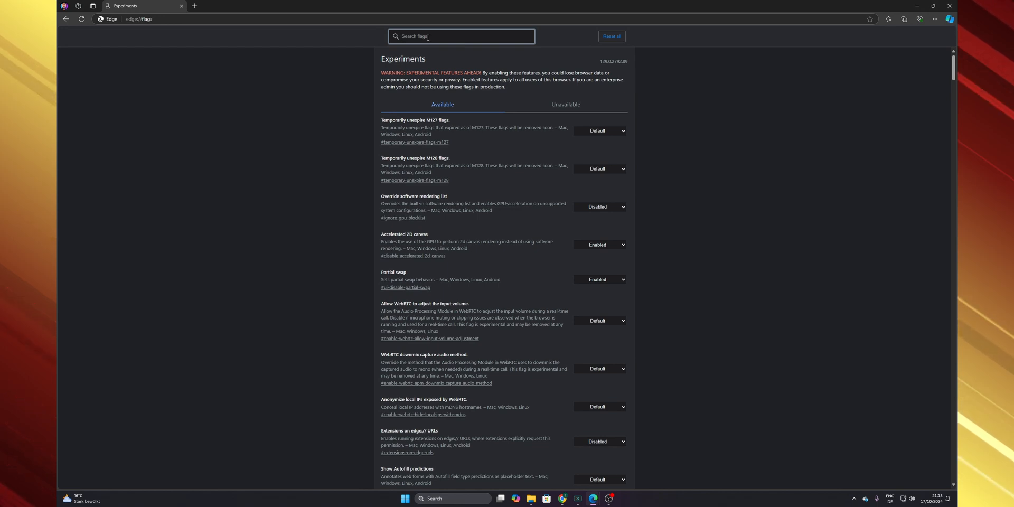
{"action": "type", "text": "autopl"}
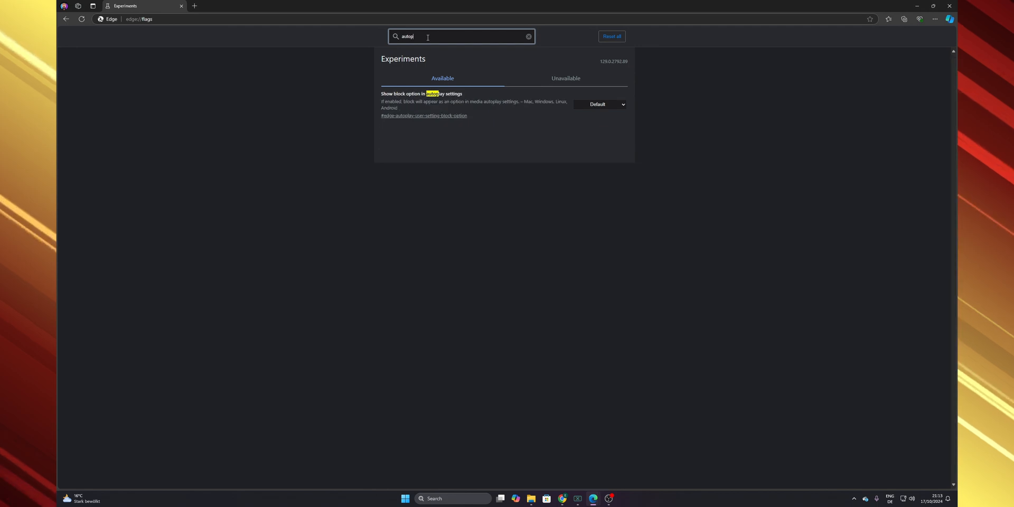
{"action": "mouse_move", "coordinate": [434, 83]}
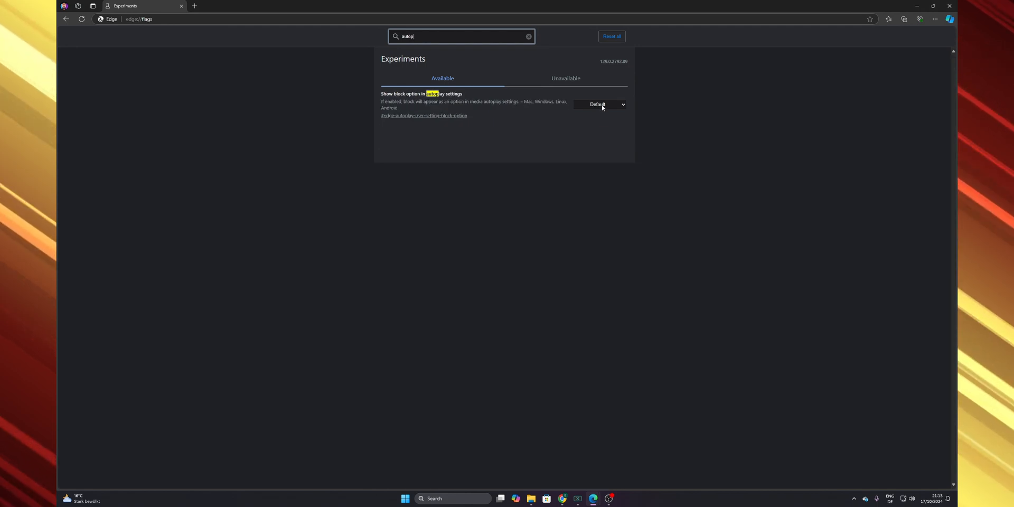
Step: Set the 'Show block option in autoplay settings' flag to Enabled
{"action": "left_click", "coordinate": [598, 105]}
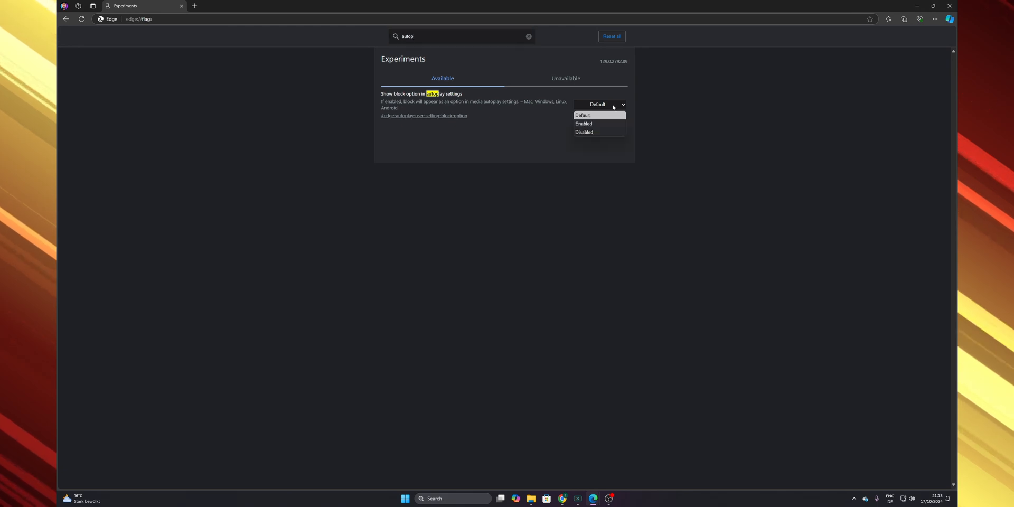
{"action": "mouse_move", "coordinate": [583, 132]}
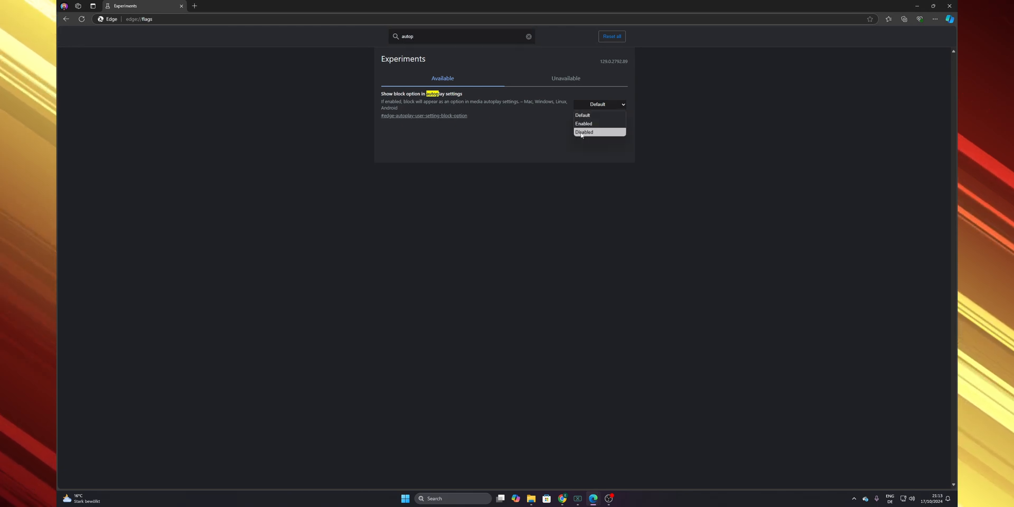
{"action": "left_click", "coordinate": [584, 124]}
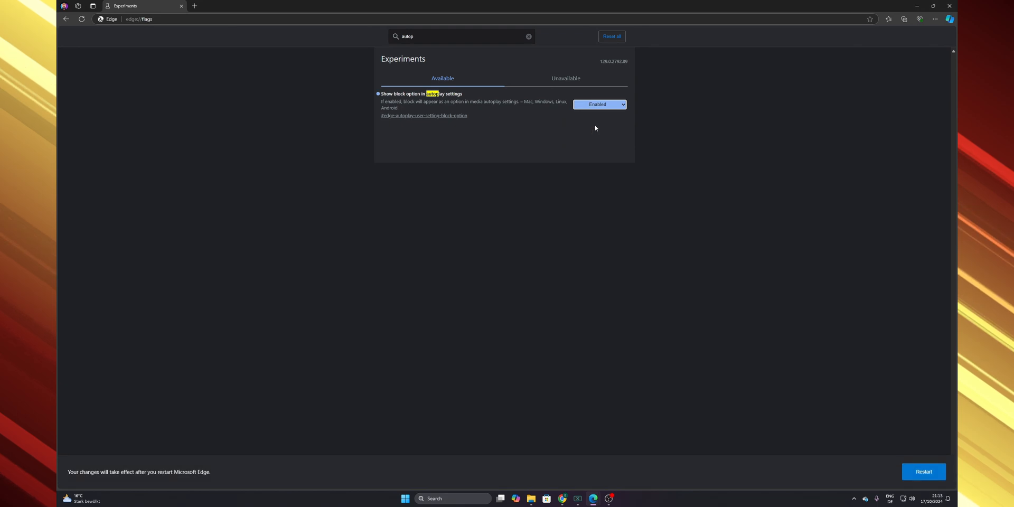
{"action": "mouse_move", "coordinate": [734, 66]}
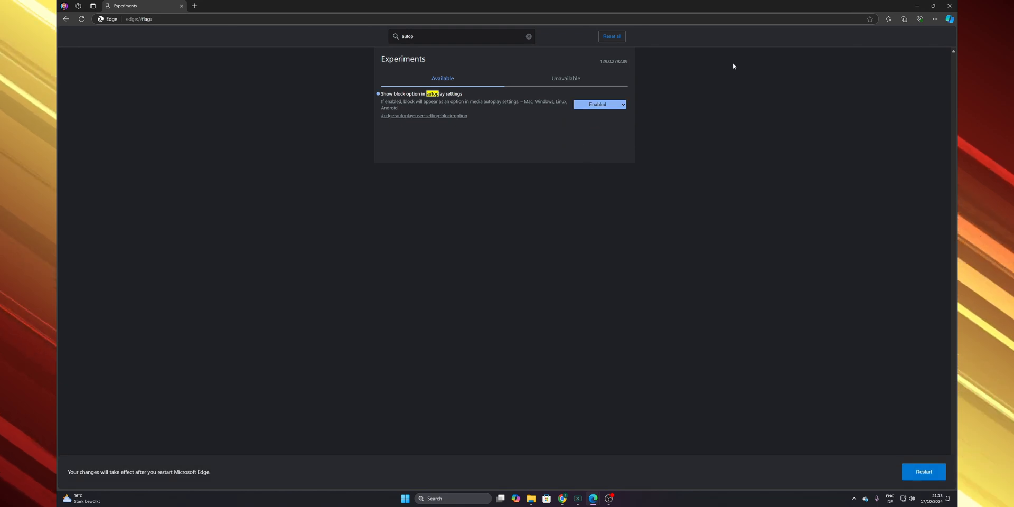
{"action": "mouse_move", "coordinate": [723, 213]}
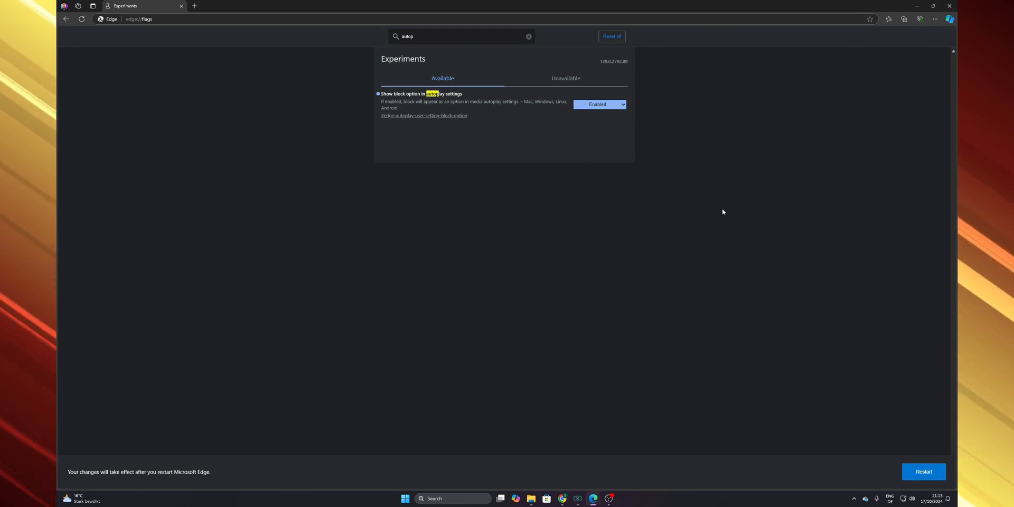
{"action": "mouse_move", "coordinate": [950, 7]}
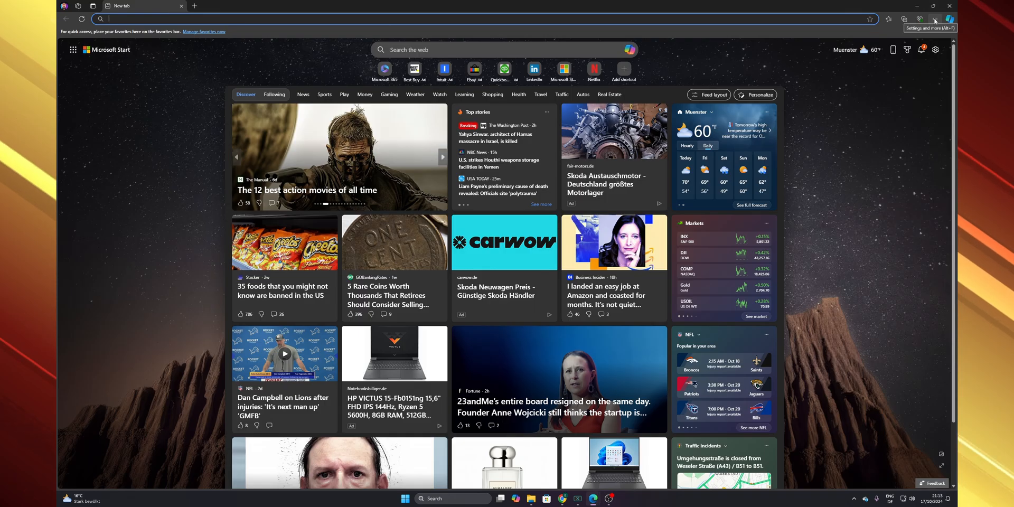
Step: Reach Media autoplay under Edge Settings > Cookies and site permissions
{"action": "left_click", "coordinate": [935, 19]}
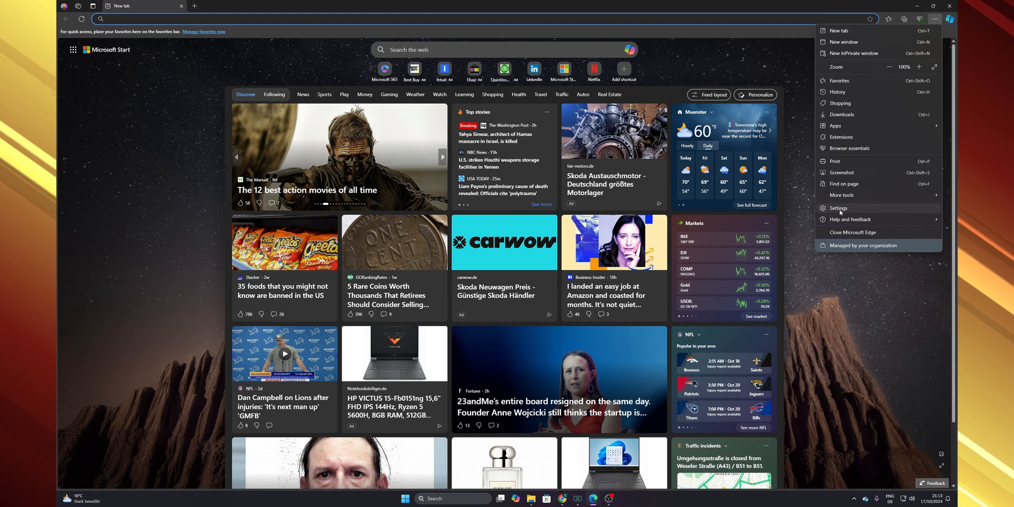
{"action": "left_click", "coordinate": [839, 208]}
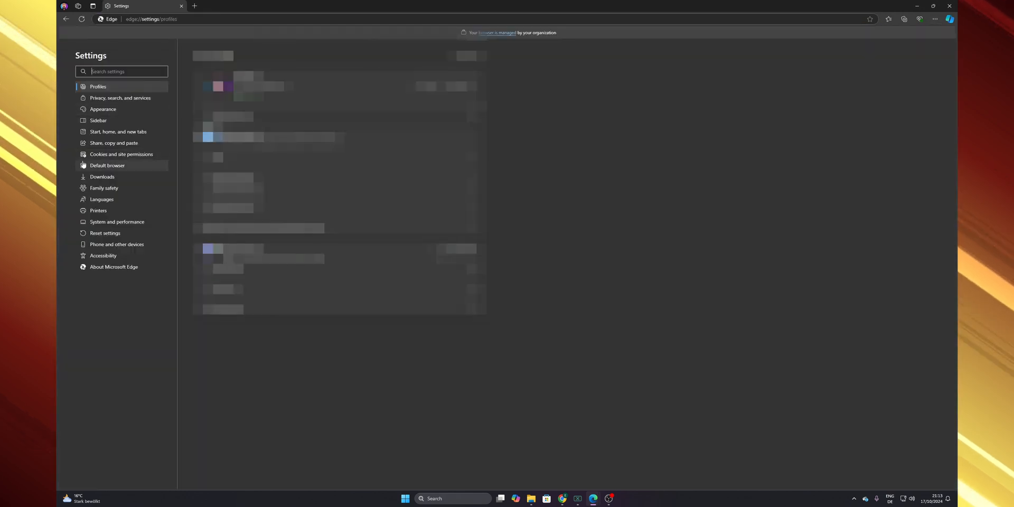
{"action": "mouse_move", "coordinate": [120, 154]}
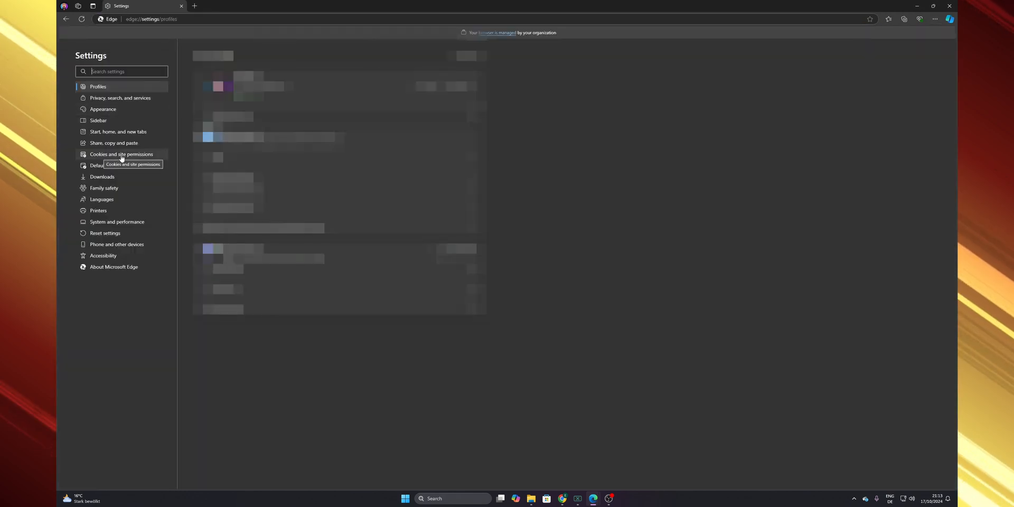
{"action": "left_click", "coordinate": [120, 154]}
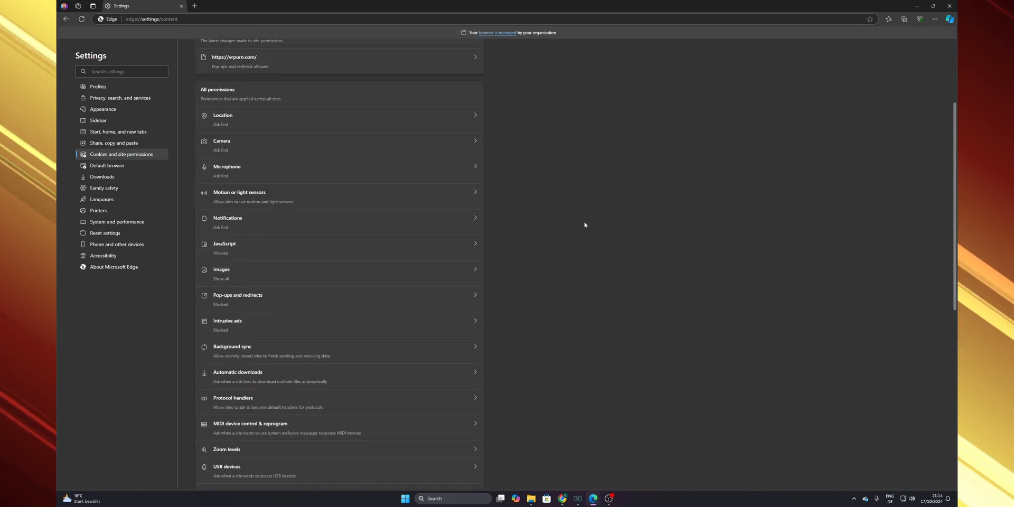
{"action": "scroll", "scroll_direction": "down", "scroll_amount": 3}
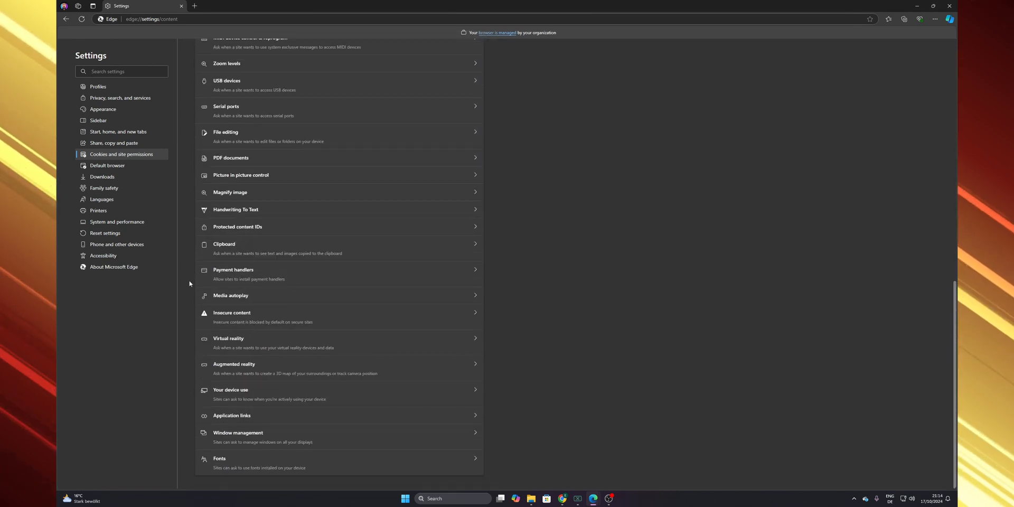
{"action": "left_click", "coordinate": [232, 296]}
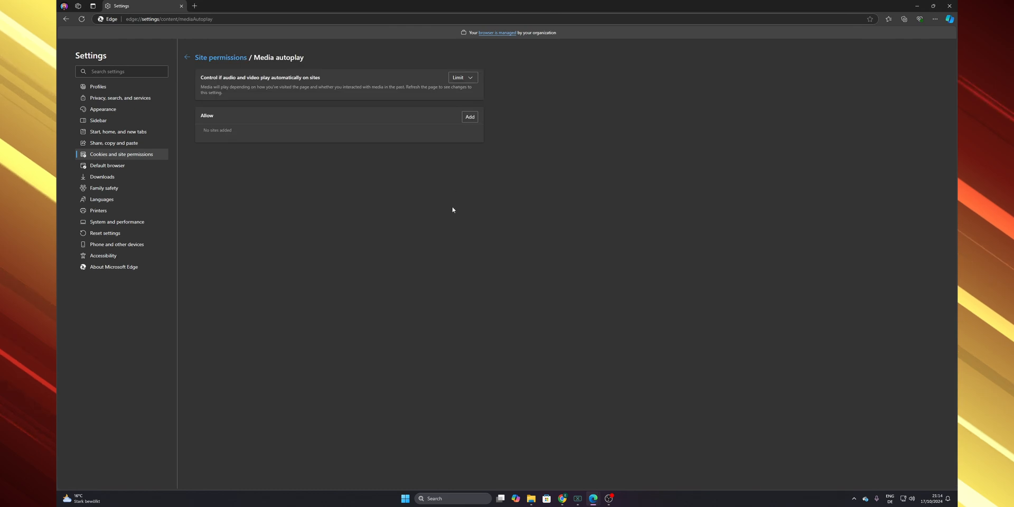
{"action": "mouse_move", "coordinate": [462, 77]}
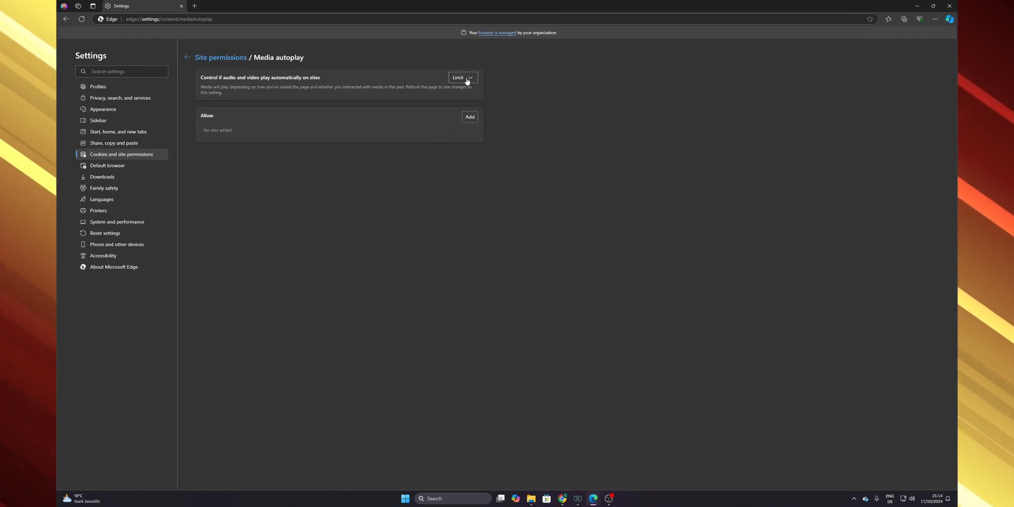
Step: Choose Block so media autoplay is blocked on all sites
{"action": "left_click", "coordinate": [462, 77]}
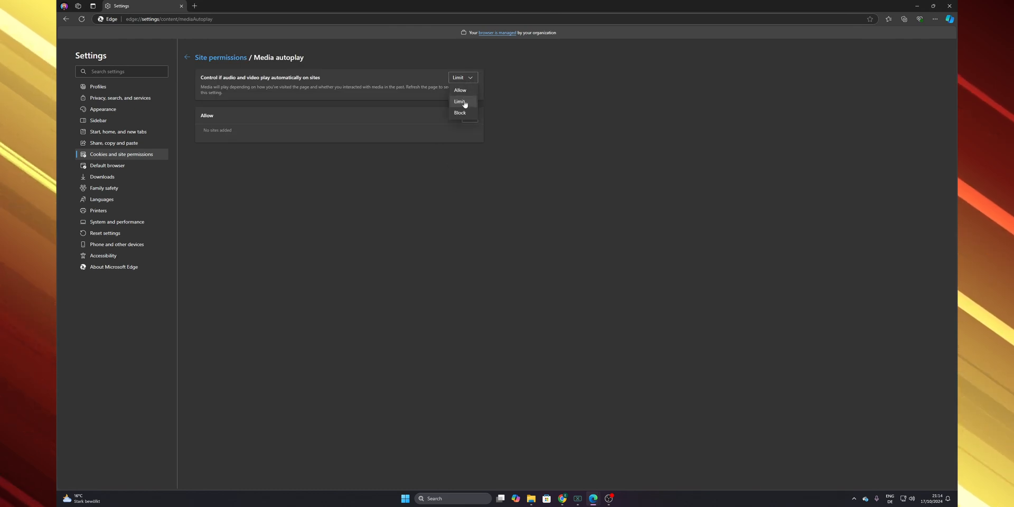
{"action": "mouse_move", "coordinate": [464, 115]}
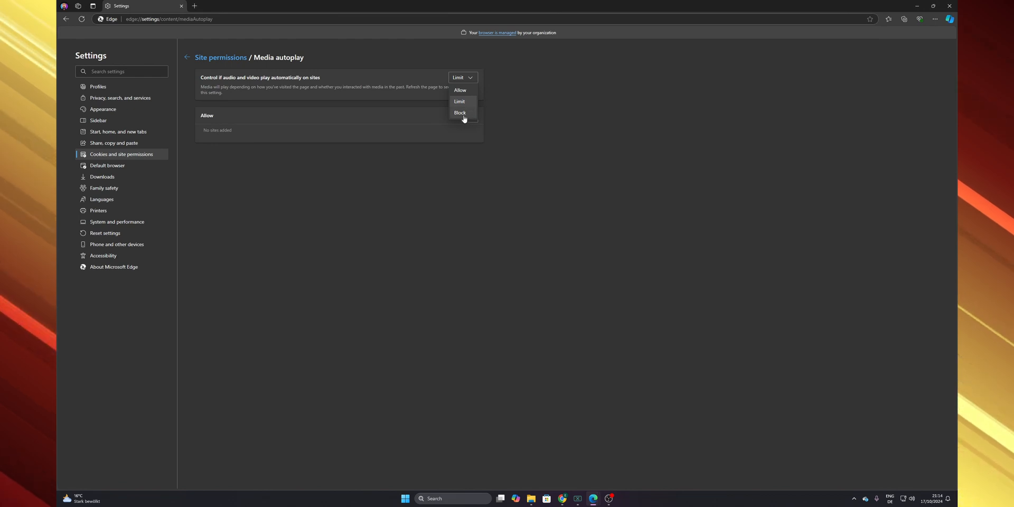
{"action": "left_click", "coordinate": [460, 113]}
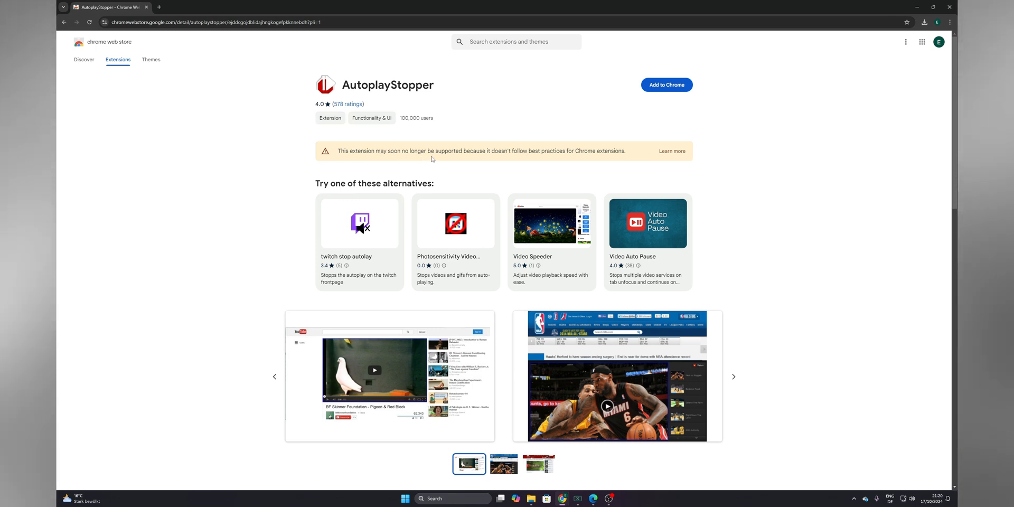
{"action": "mouse_move", "coordinate": [533, 160]}
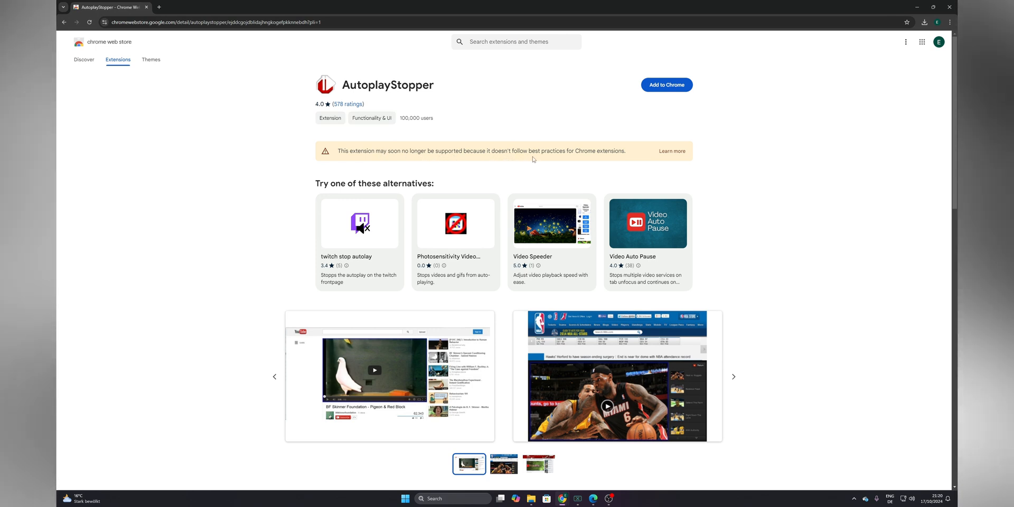
{"action": "mouse_move", "coordinate": [738, 167]}
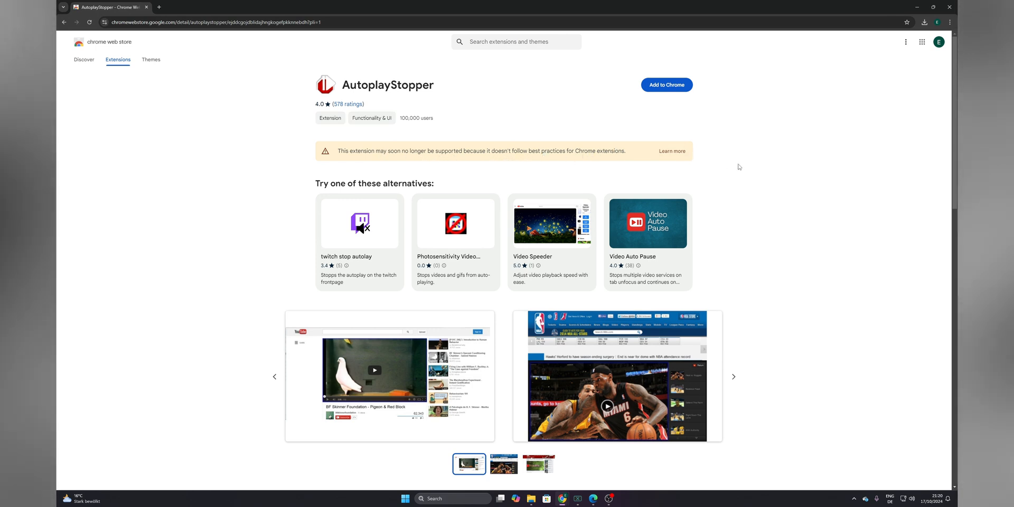